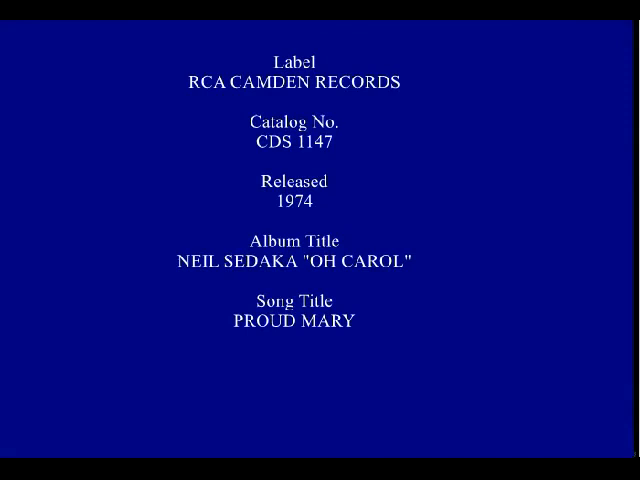
scroll("up", 3)
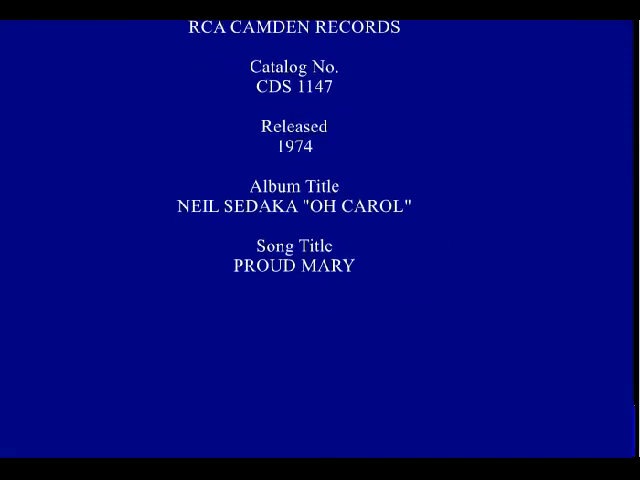